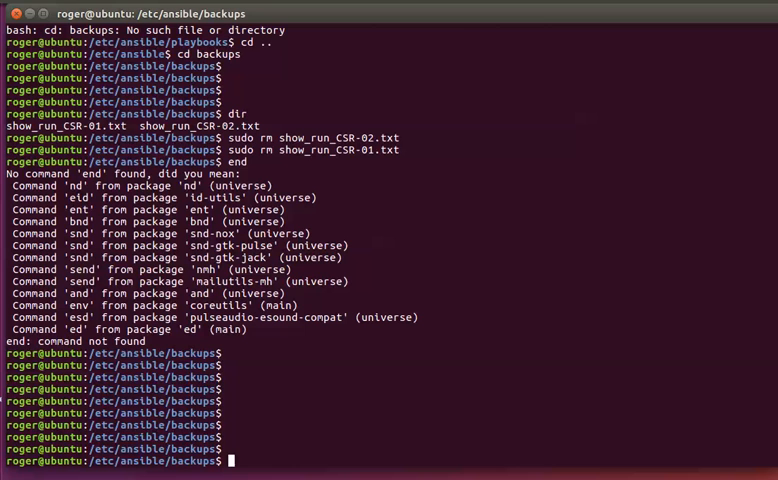
{"action": "mouse_move", "coordinate": [552, 114]}
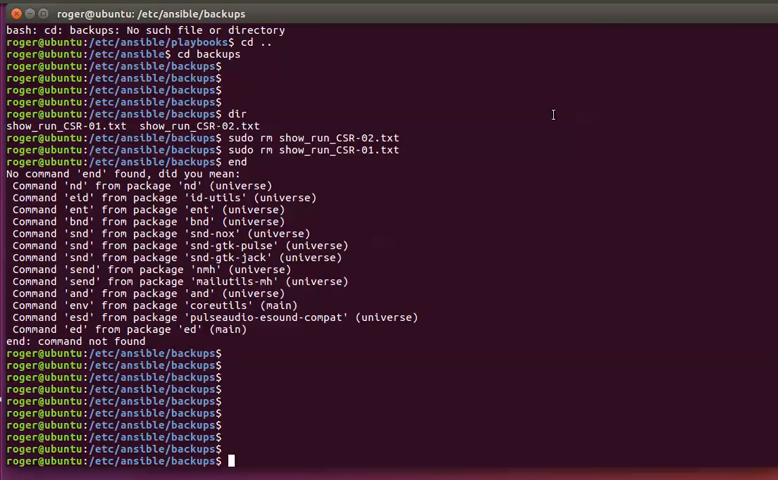
Step: Move up to /etc/ansible, confirm Ansible 2.2.0.0, and list ansible.cfg, backups, hosts and playbooks
{"action": "type", "text": "cd .."}
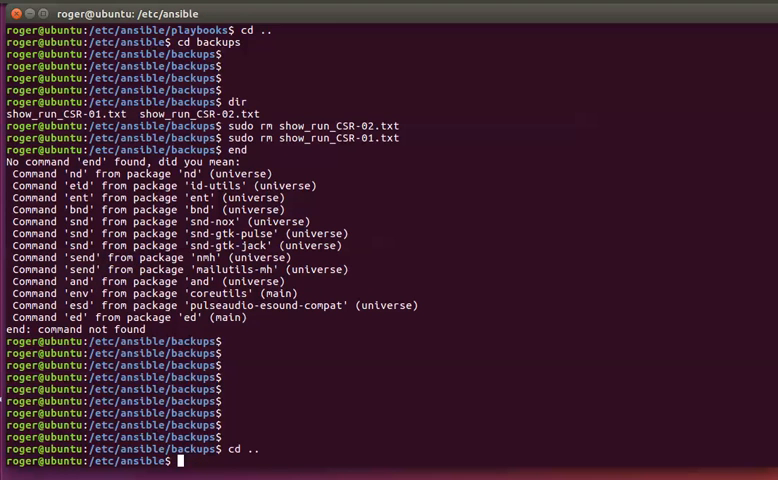
{"action": "type", "text": "ansible --v"}
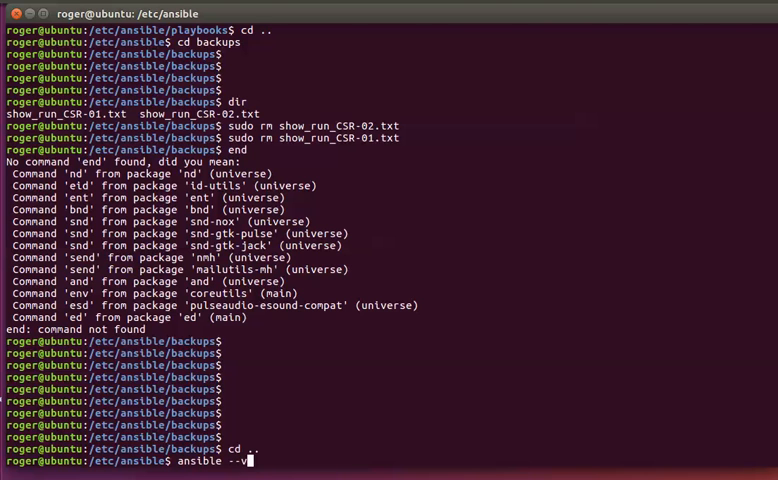
{"action": "key", "text": "Return"}
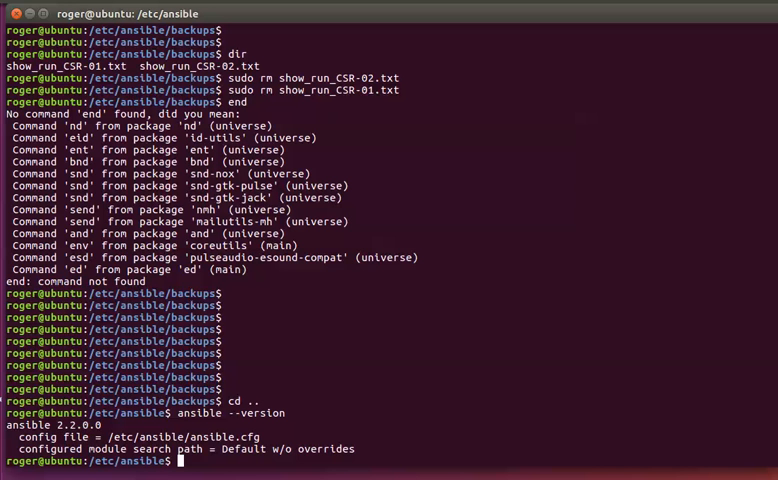
{"action": "type", "text": "dir"}
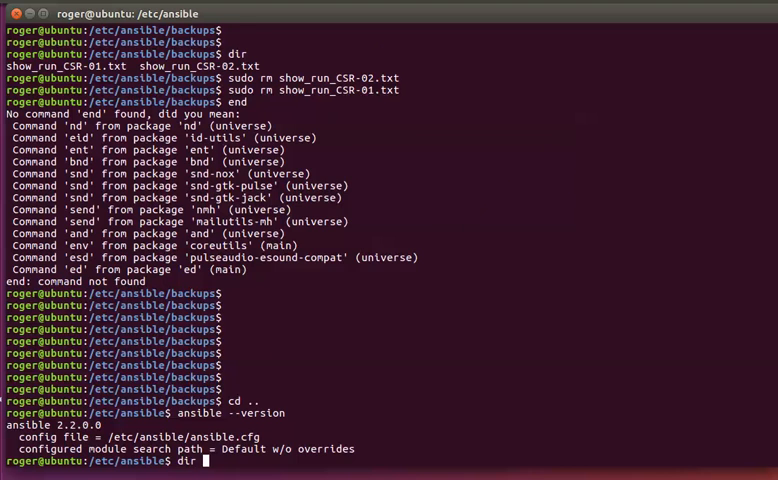
{"action": "key", "text": "Return"}
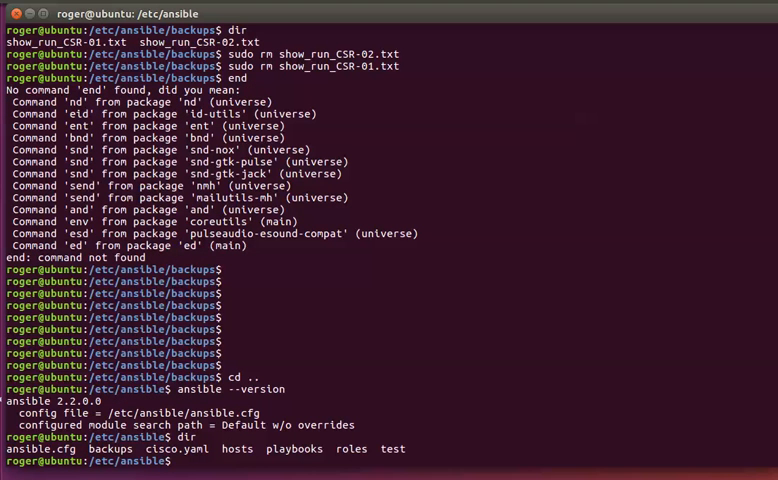
Step: Print the hosts inventory showing the CSR-Routers group with CSR-01 and CSR-02 addresses
{"action": "type", "text": "cat"}
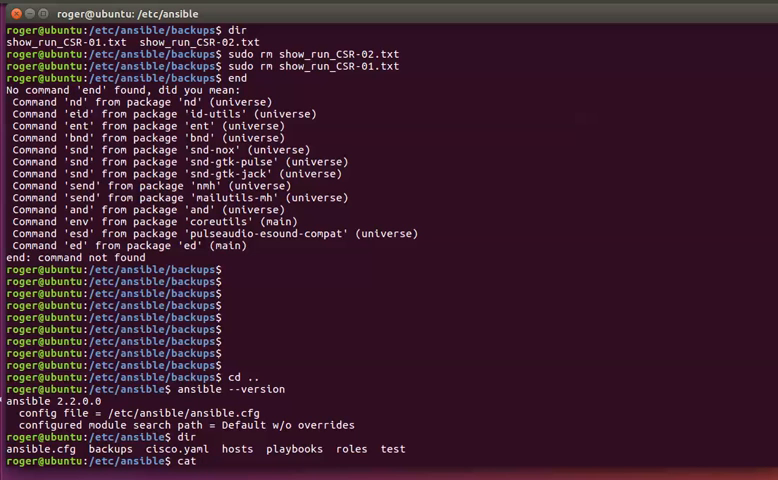
{"action": "type", "text": "host"}
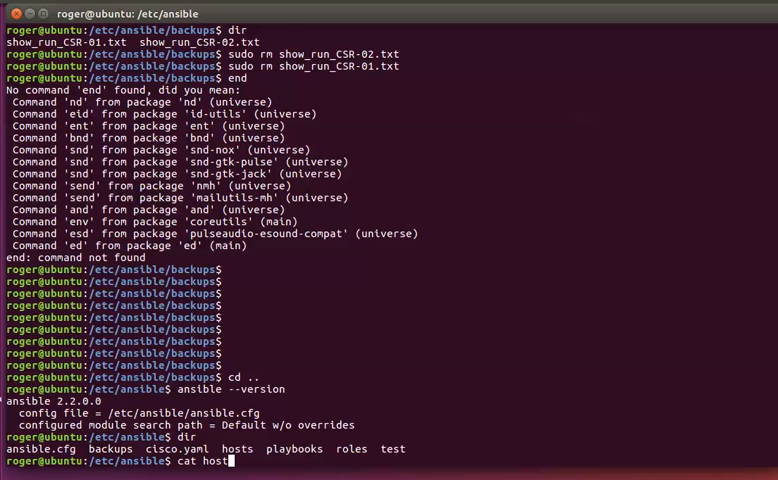
{"action": "key", "text": "Return"}
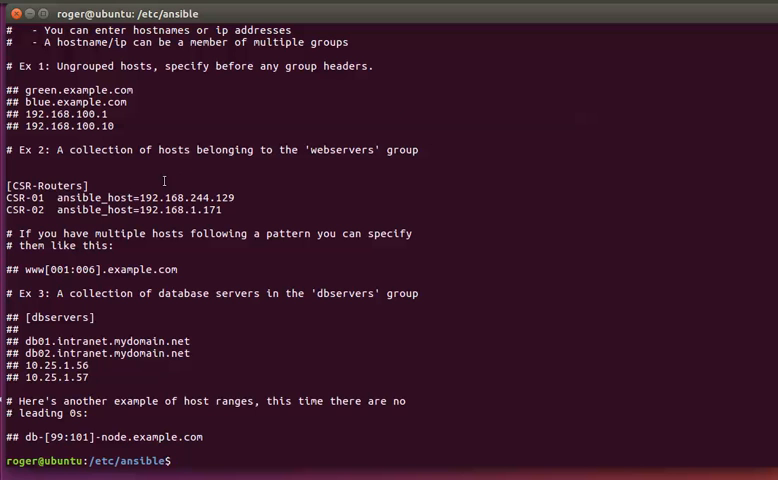
{"action": "double_click", "coordinate": [46, 184]}
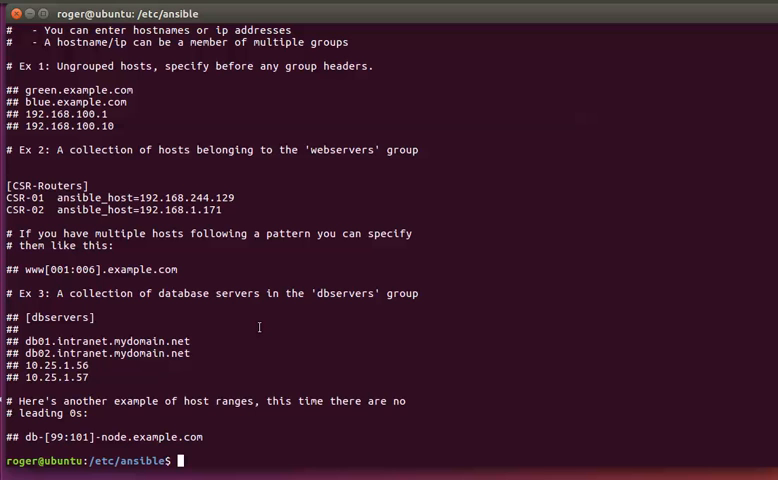
Step: Enter /etc/ansible/playbooks and list the playbook files it contains
{"action": "type", "text": "cd playb"}
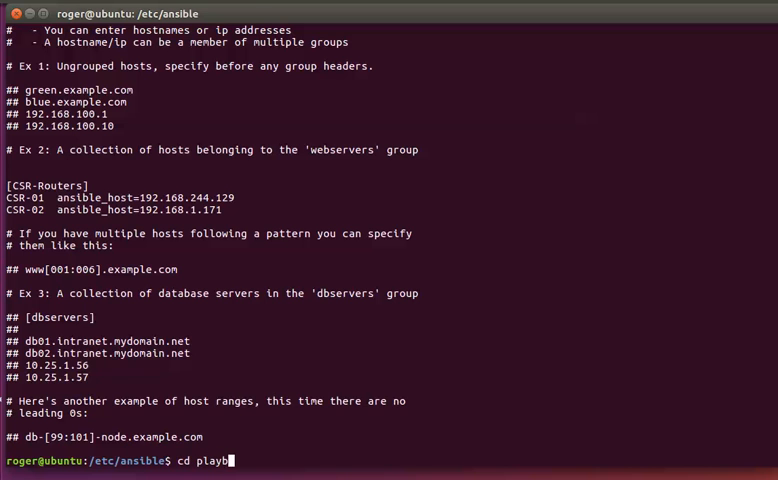
{"action": "key", "text": "Return"}
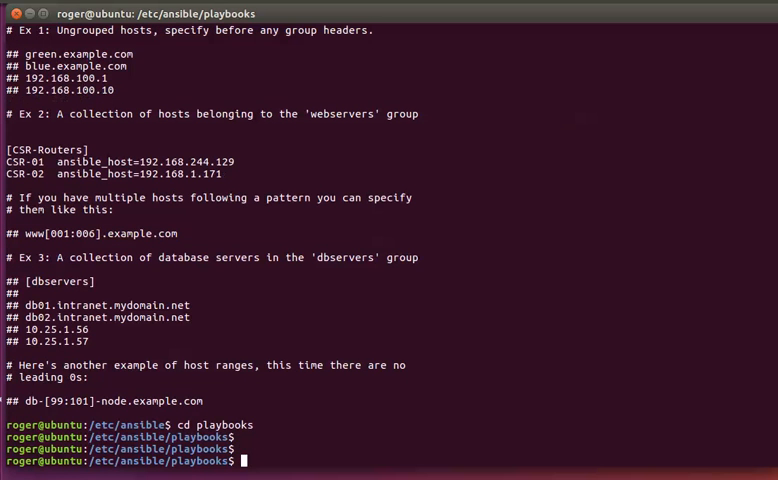
{"action": "type", "text": "di"}
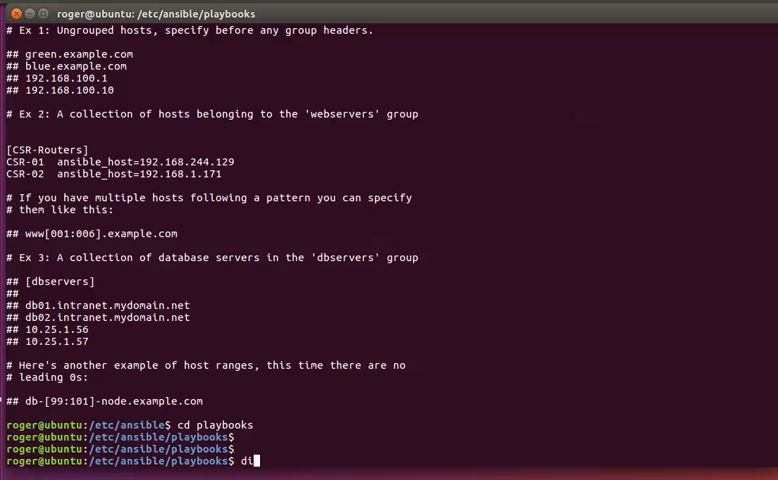
{"action": "key", "text": "Return"}
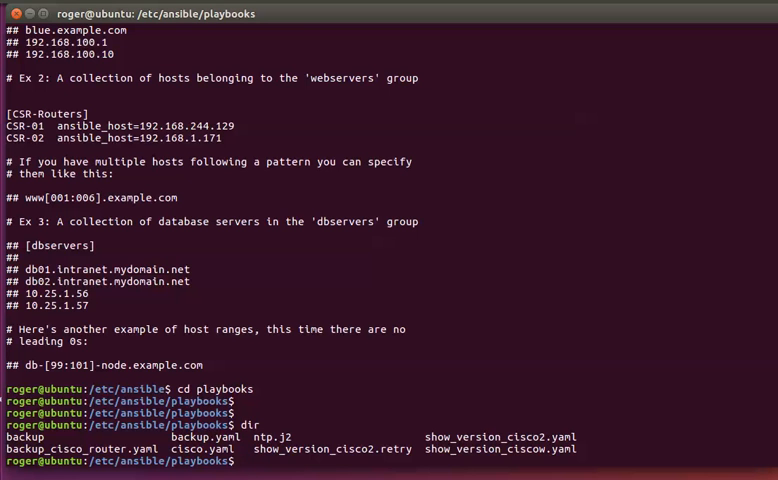
Step: Start editing backup_cisco_router.yaml in vi with sudo
{"action": "type", "text": "sudo vi"}
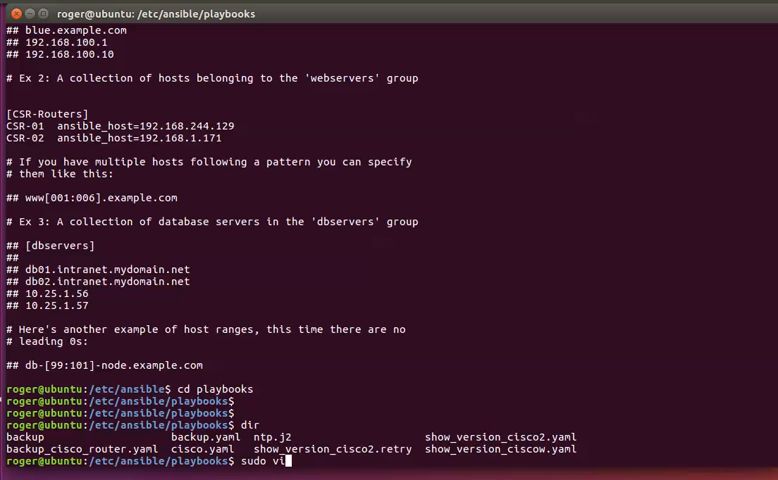
{"action": "type", "text": "backup_+"}
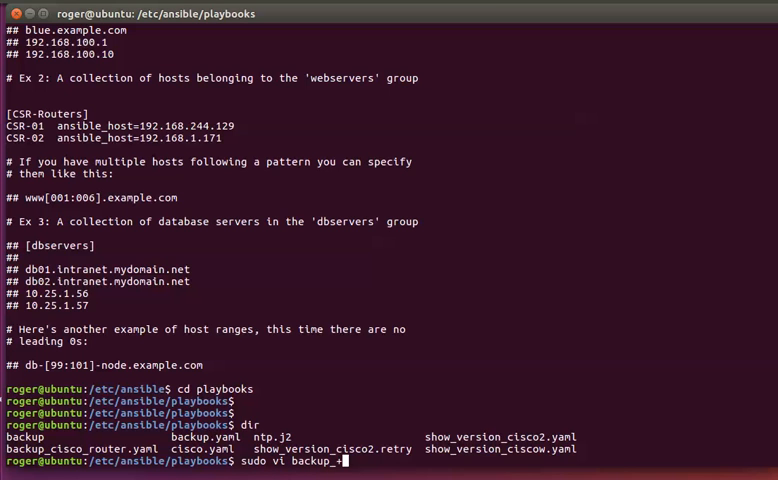
{"action": "type", "text": "cisco_router.ya"}
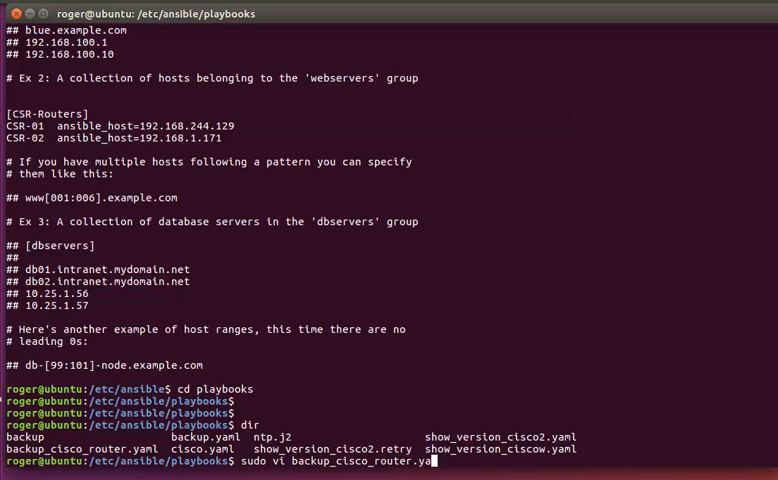
{"action": "key", "text": "Return"}
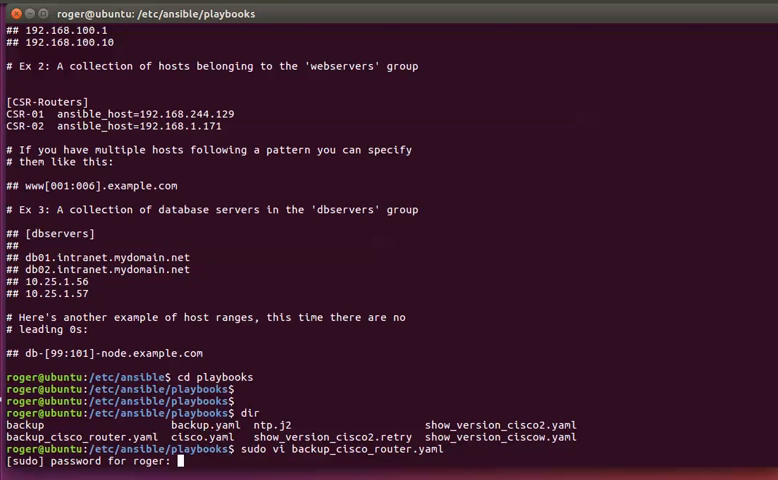
Step: Submit the sudo password so backup_cisco_router.yaml opens in vi
{"action": "key", "text": "Return"}
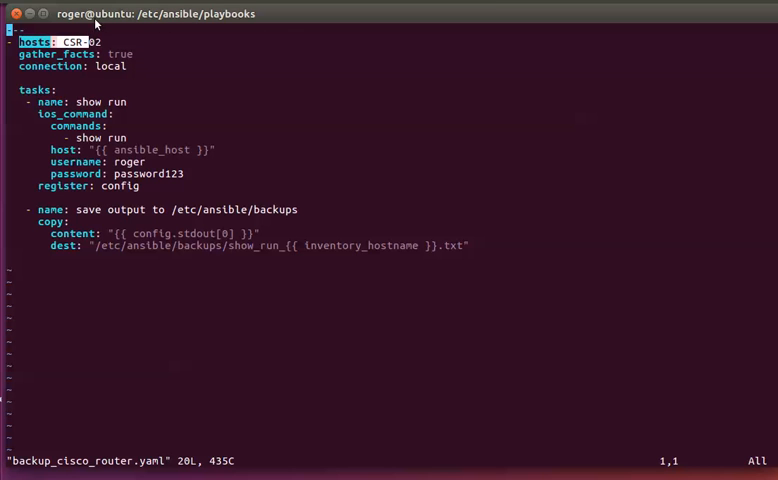
{"action": "mouse_move", "coordinate": [96, 22]}
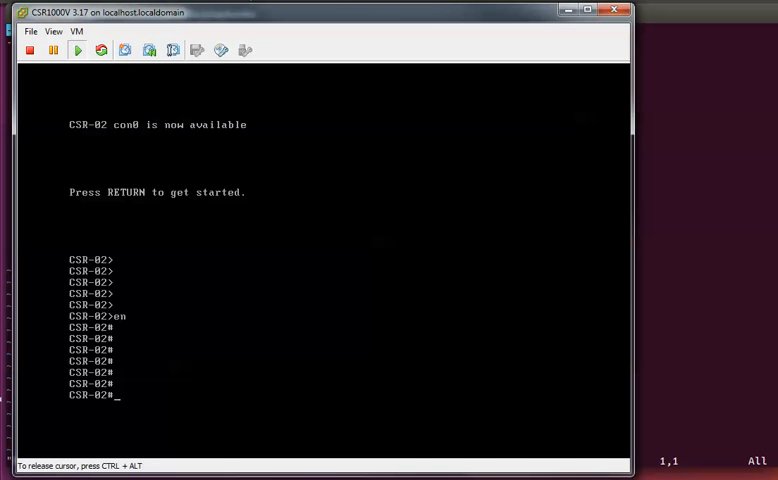
Step: On the CSR-02 console show ip int brief (GigabitEthernet2 at 192.168.1.171) and page through show run
{"action": "type", "text": "sh ip int rb"}
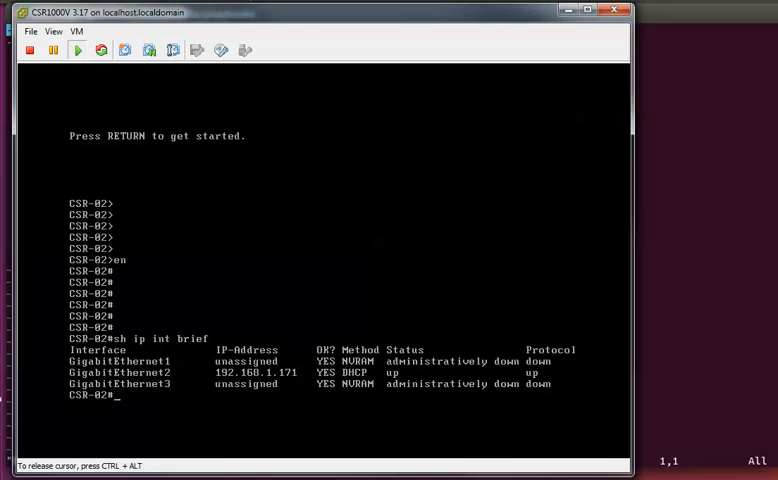
{"action": "mouse_move", "coordinate": [228, 380]}
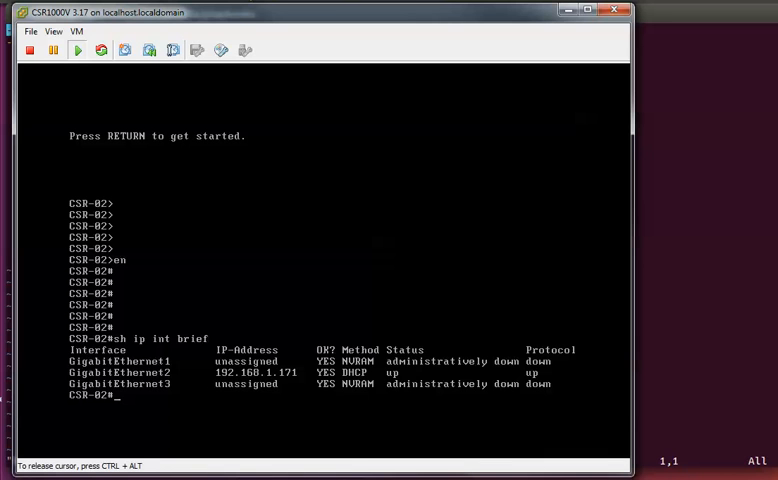
{"action": "type", "text": "sh"}
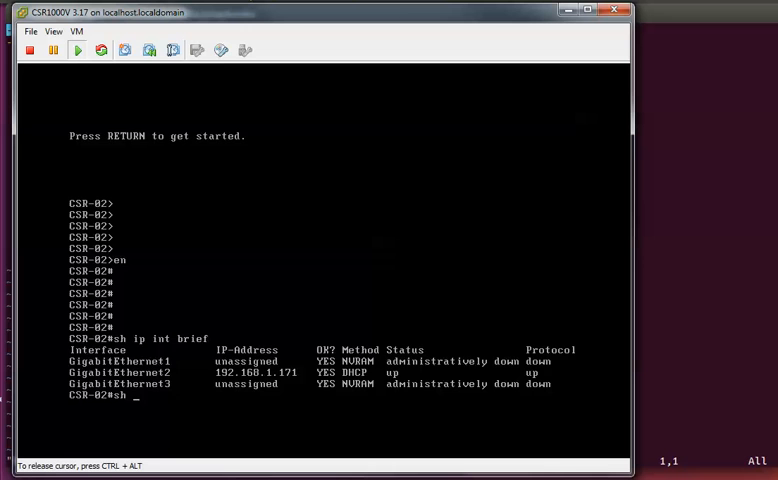
{"action": "key", "text": "Return"}
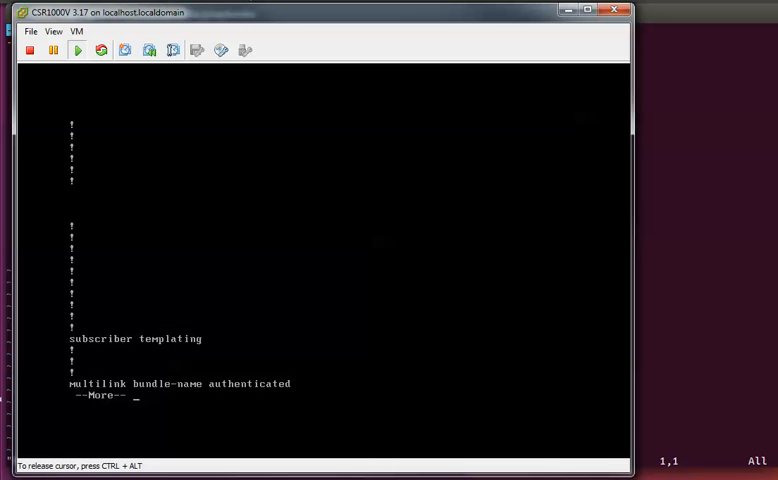
{"action": "key", "text": "space"}
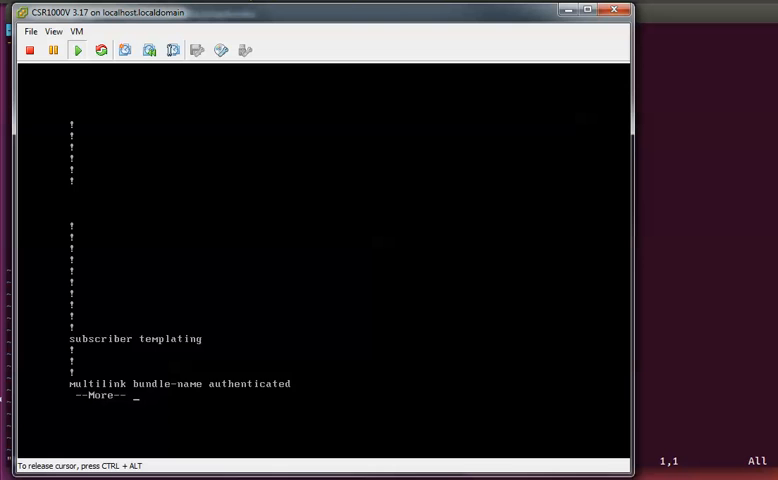
{"action": "key", "text": "space"}
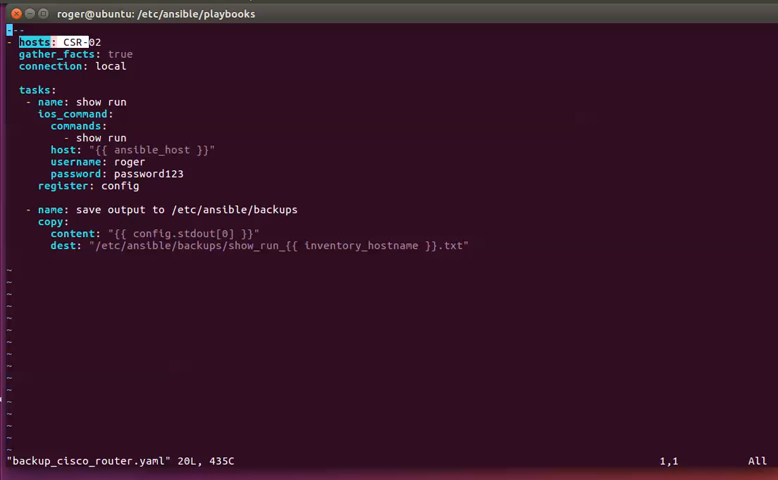
{"action": "mouse_move", "coordinate": [136, 184]}
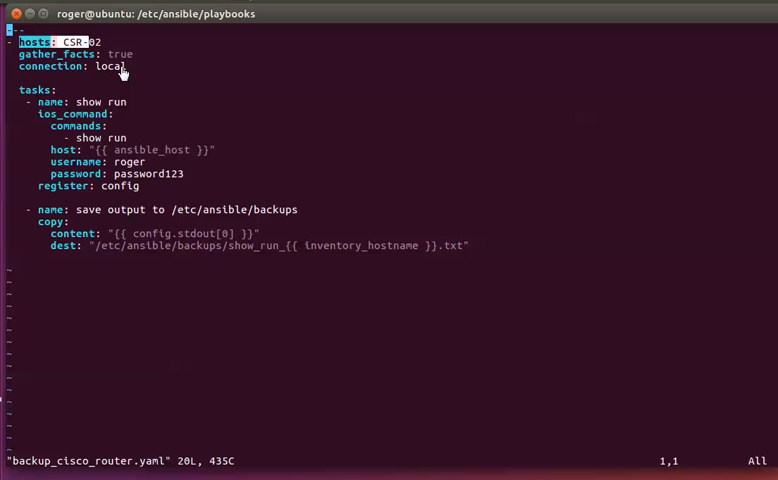
{"action": "mouse_move", "coordinate": [136, 172]}
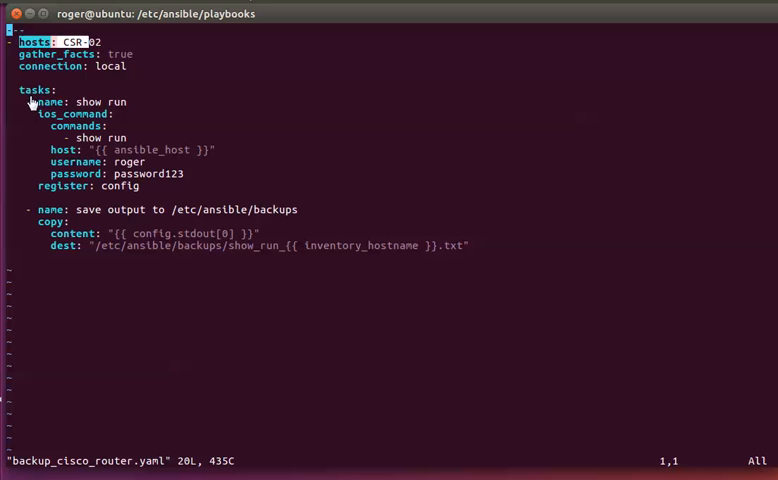
{"action": "mouse_move", "coordinate": [104, 108]}
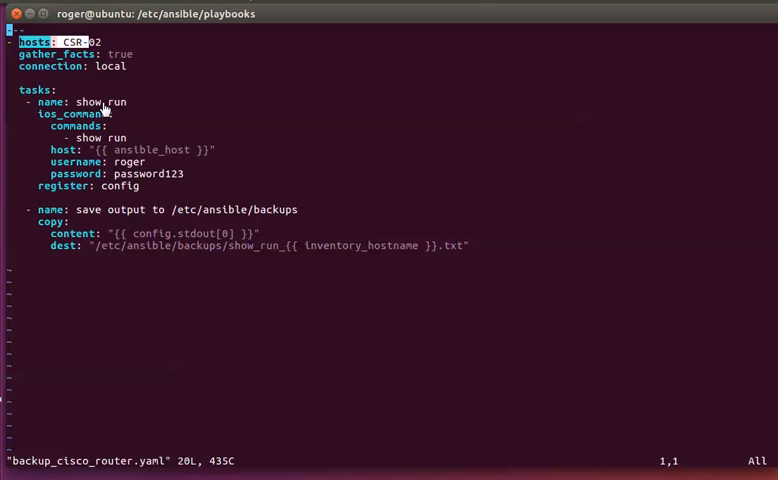
{"action": "mouse_move", "coordinate": [120, 108]}
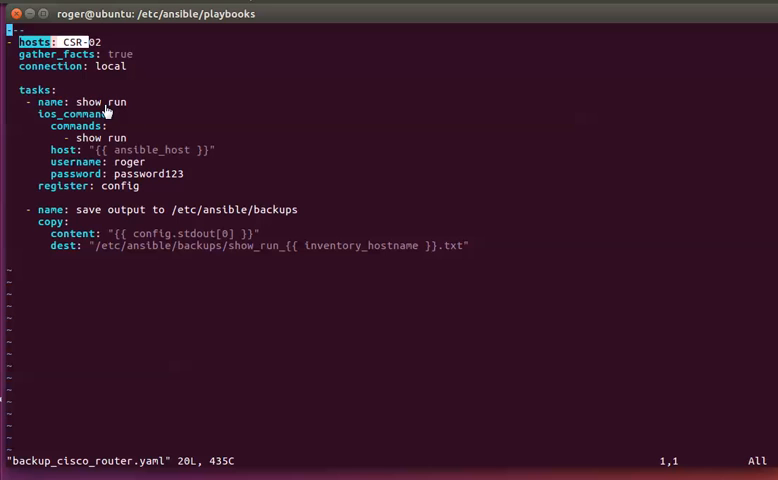
{"action": "mouse_move", "coordinate": [84, 102]}
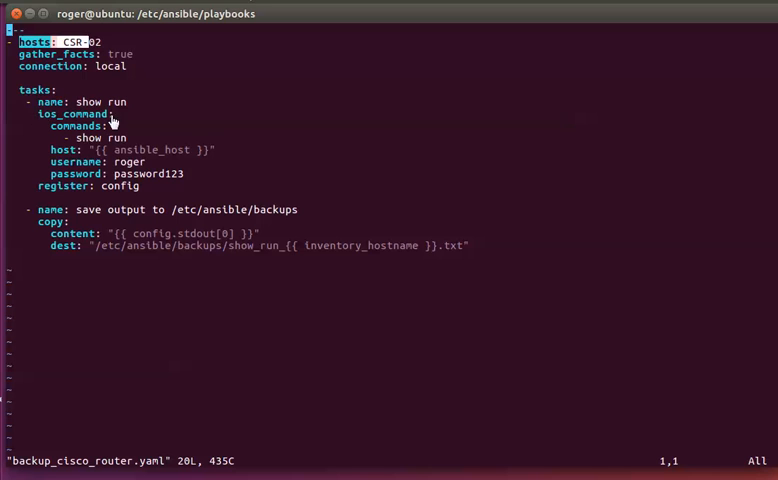
{"action": "mouse_move", "coordinate": [90, 128]}
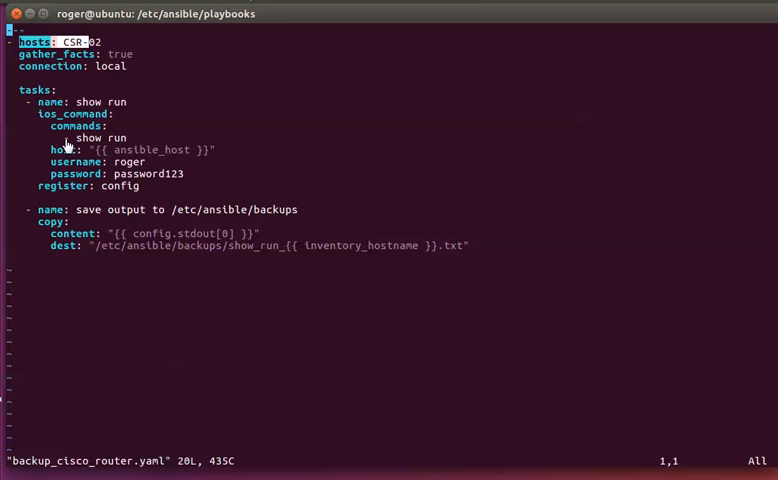
{"action": "mouse_move", "coordinate": [120, 144]}
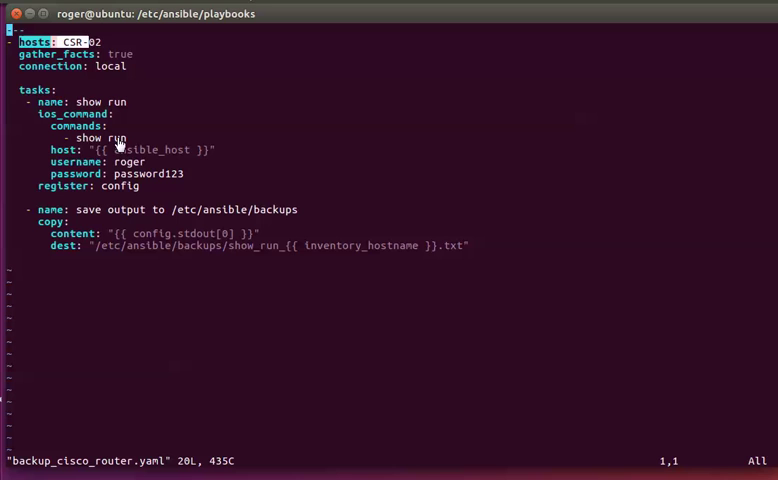
{"action": "mouse_move", "coordinate": [82, 168]}
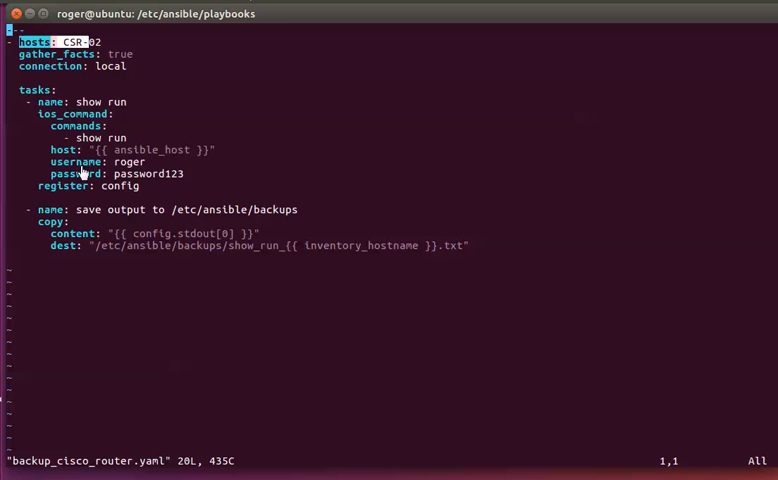
{"action": "mouse_move", "coordinate": [56, 160]}
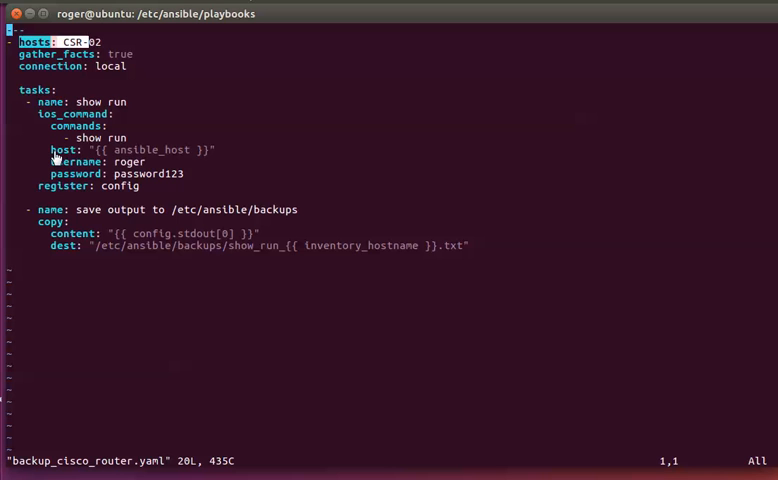
{"action": "mouse_move", "coordinate": [50, 164]}
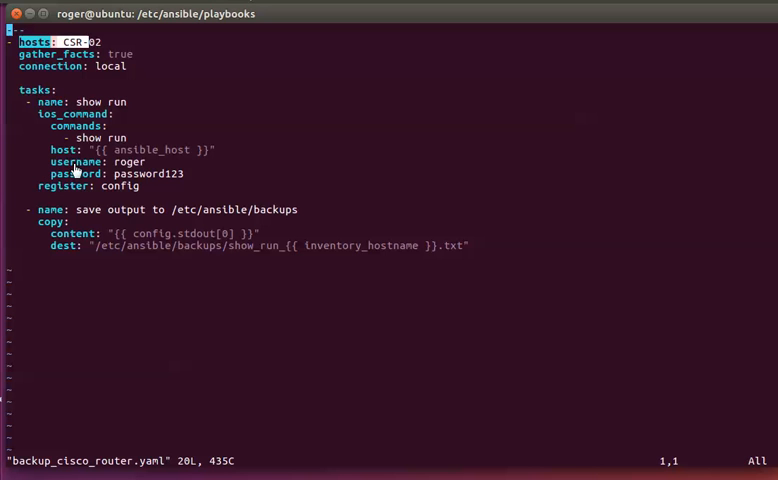
{"action": "mouse_move", "coordinate": [122, 176]}
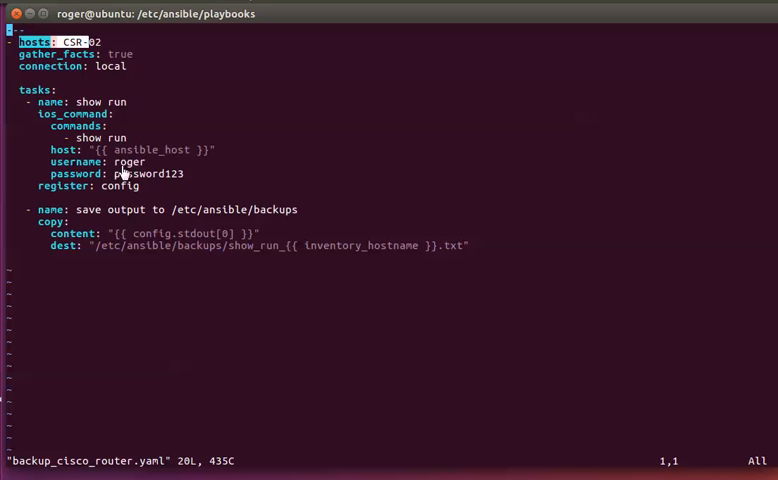
{"action": "mouse_move", "coordinate": [178, 180]}
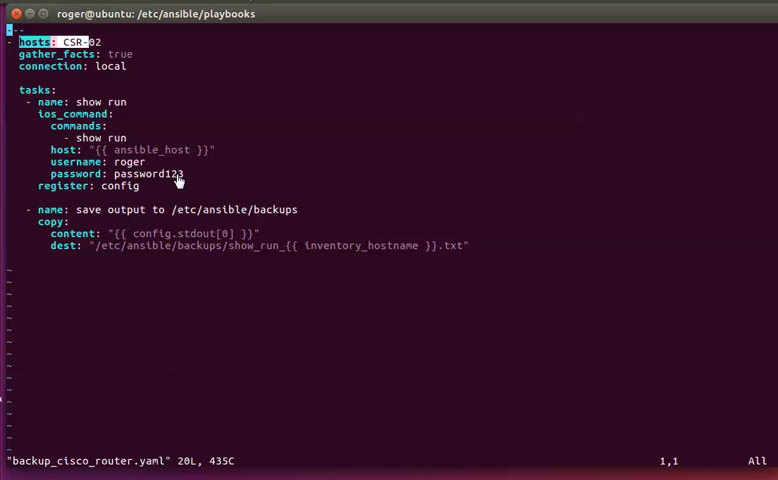
{"action": "mouse_move", "coordinate": [90, 168]}
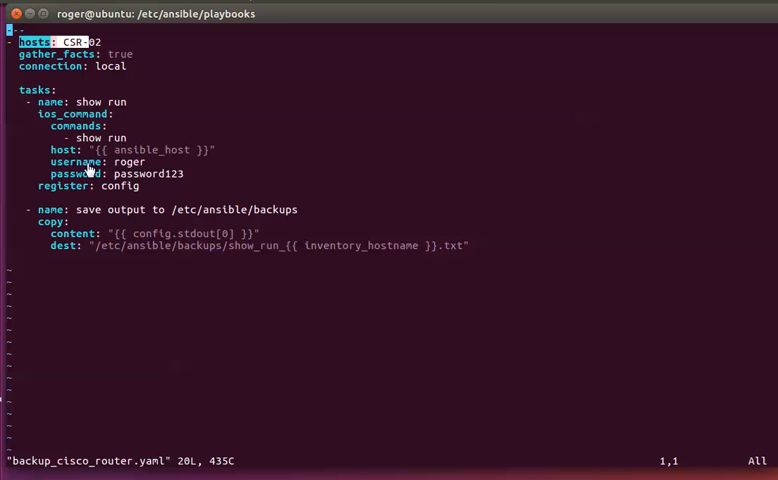
{"action": "mouse_move", "coordinate": [120, 188]}
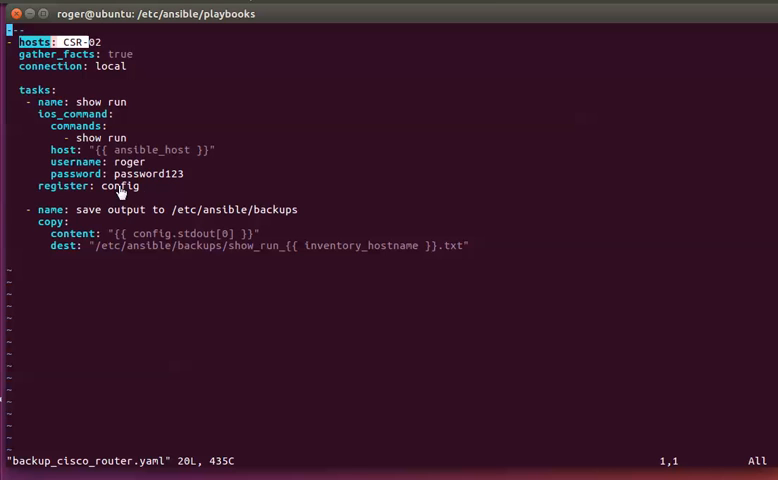
{"action": "mouse_move", "coordinate": [132, 162]}
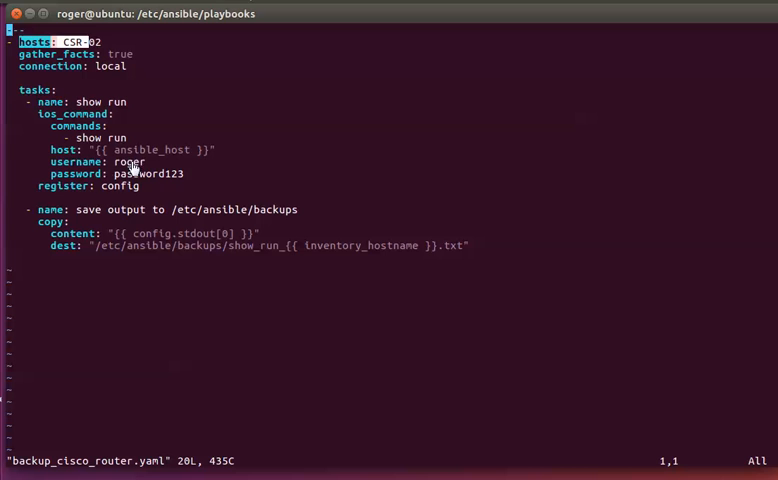
{"action": "mouse_move", "coordinate": [42, 190]}
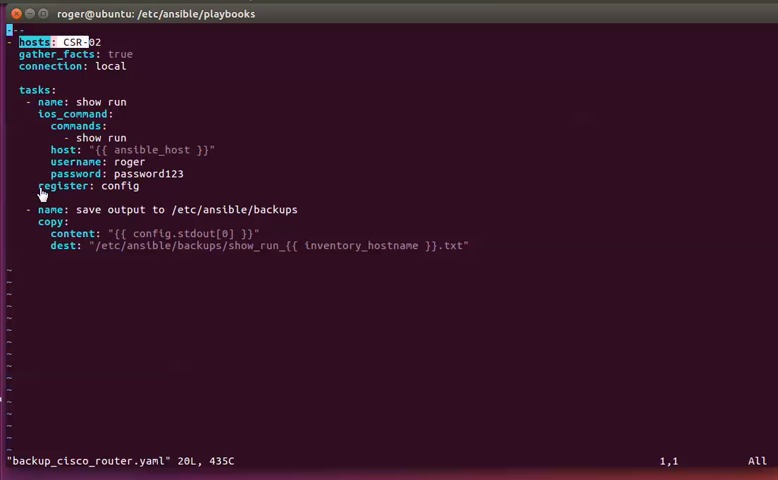
{"action": "mouse_move", "coordinate": [144, 192]}
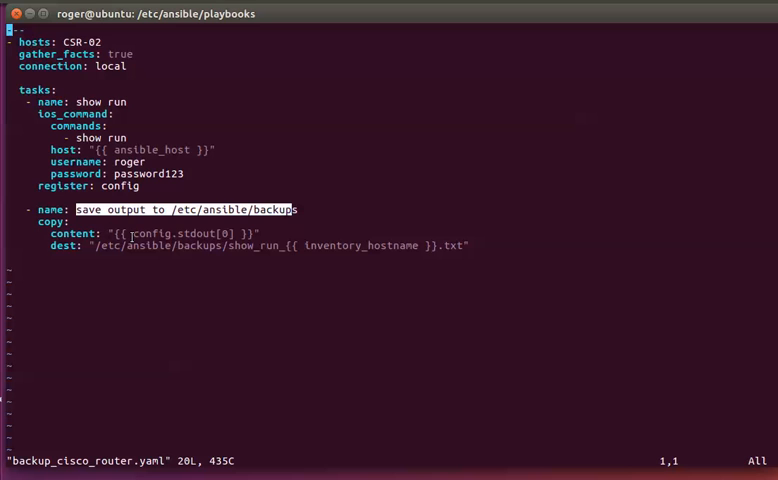
{"action": "double_click", "coordinate": [148, 232]}
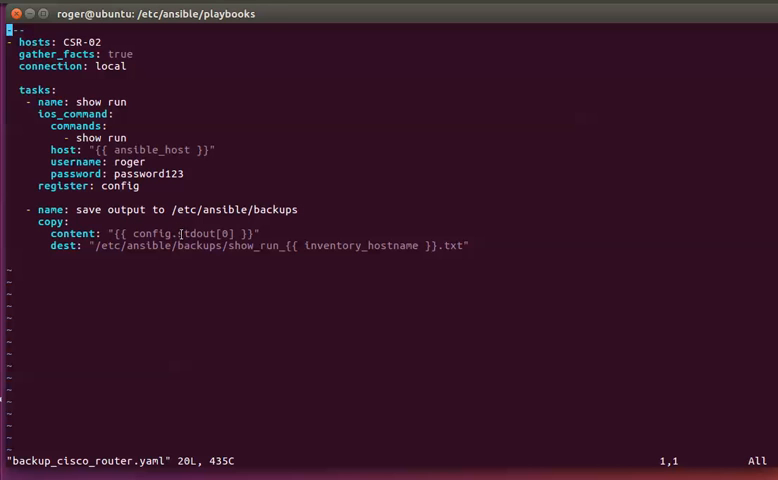
{"action": "double_click", "coordinate": [204, 232]}
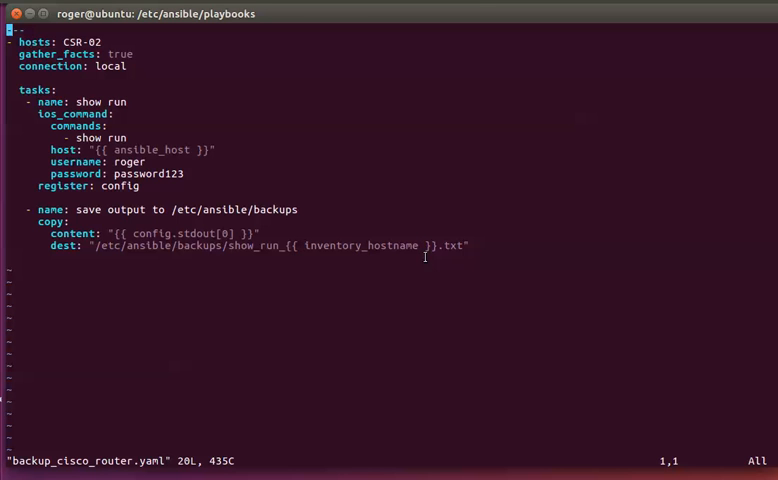
{"action": "mouse_move", "coordinate": [374, 282]}
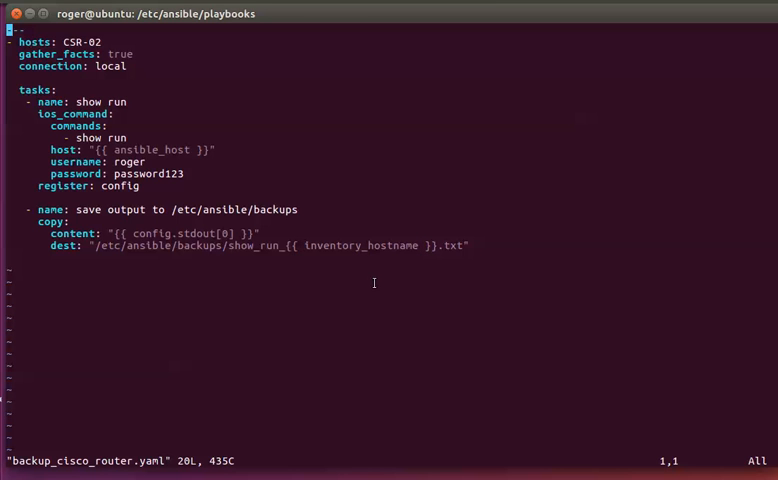
{"action": "mouse_move", "coordinate": [312, 308]}
{"action": "type", "text": ":w"}
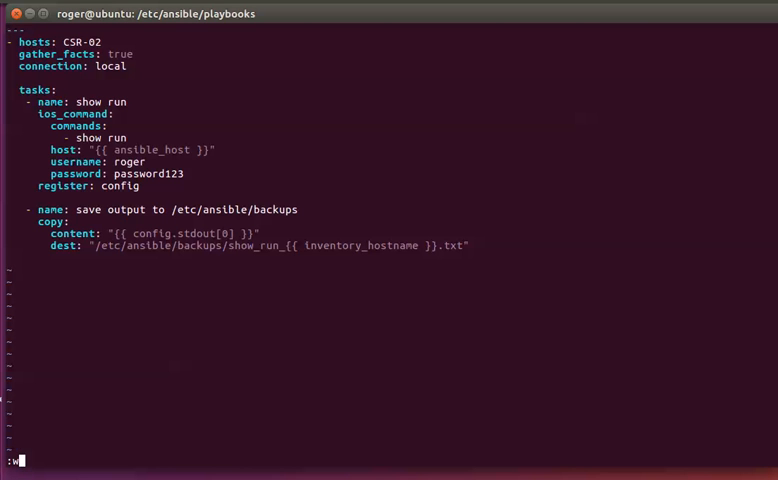
Step: Save backup_cisco_router.yaml and leave vi with :wq
{"action": "type", "text": "q"}
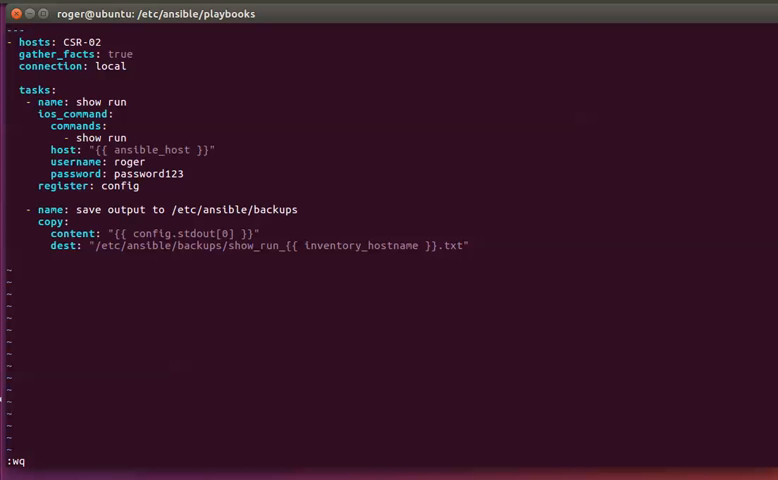
{"action": "key", "text": "Return"}
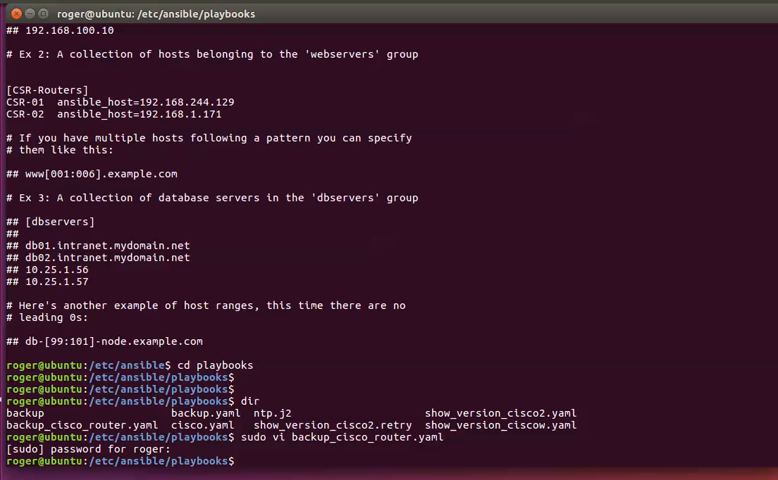
Step: Run ansible-playbook backup_cisco_router.yaml against CSR-02, the recap reporting changed=1
{"action": "type", "text": "ansible-playbook"}
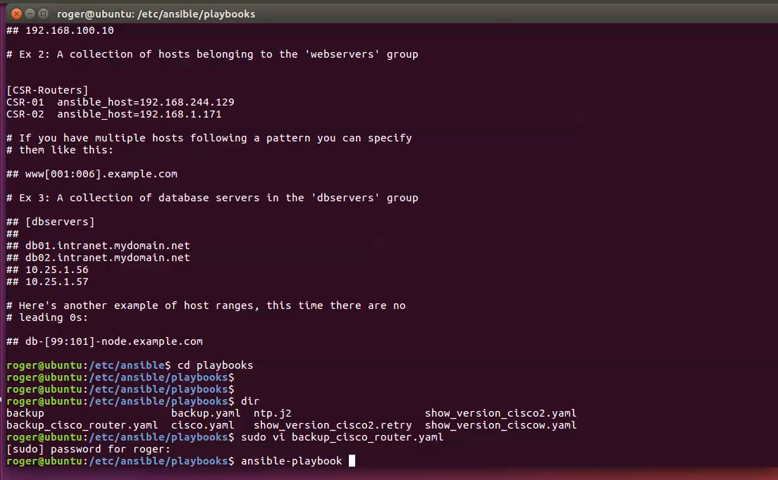
{"action": "type", "text": "backup"}
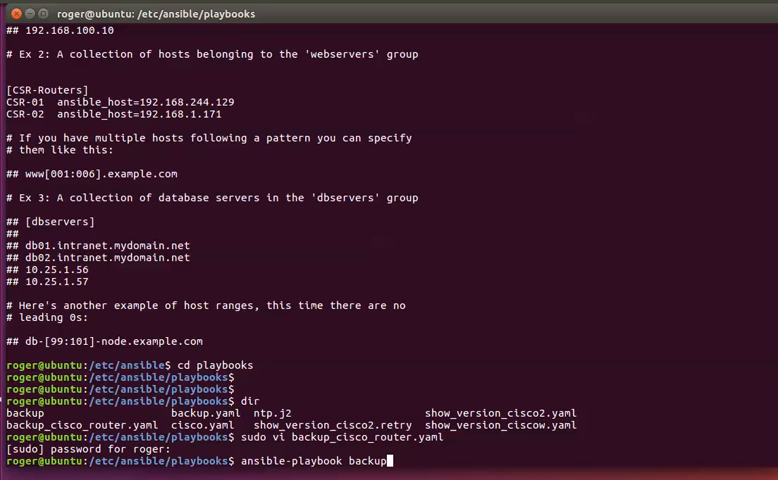
{"action": "type", "text": "_cisco"}
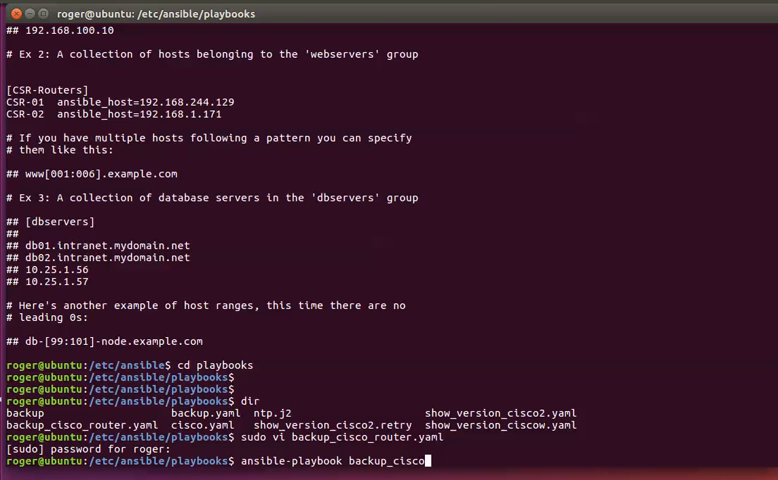
{"action": "type", "text": "_router.y"}
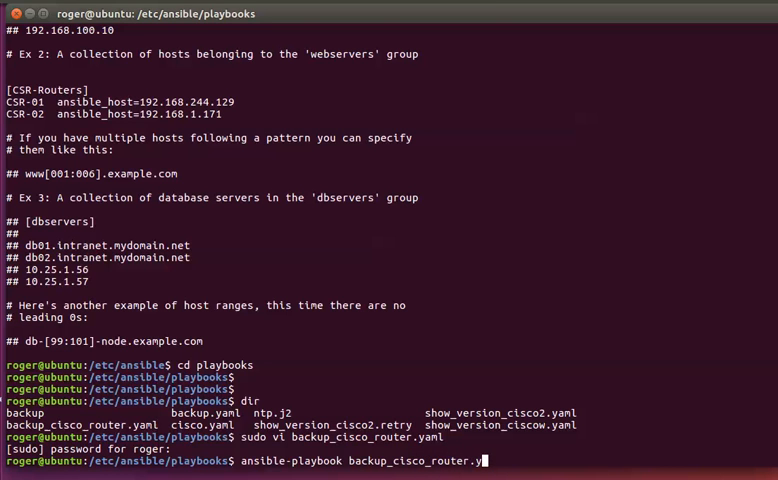
{"action": "key", "text": "Return"}
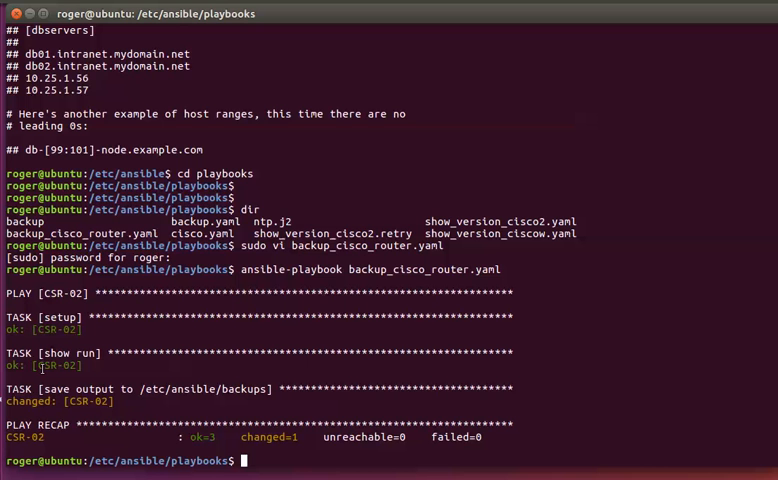
{"action": "double_click", "coordinate": [68, 352]}
{"action": "type", "text": "cd .."}
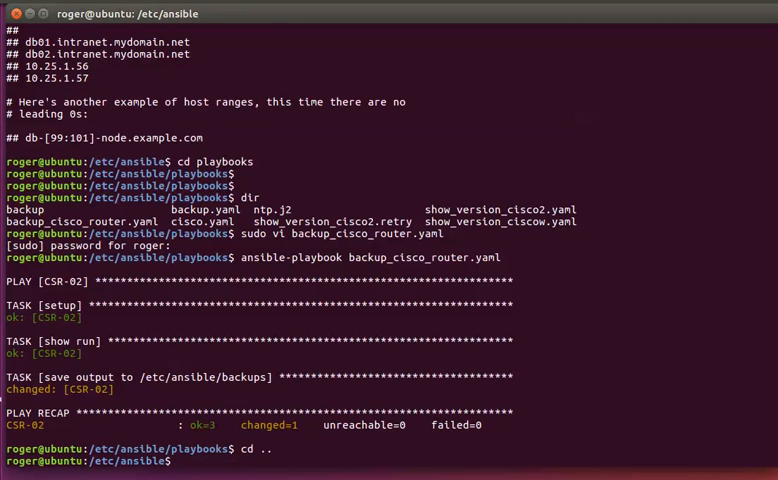
Step: In /etc/ansible/backups, cat show_run_CSR-02.txt and read through the saved configuration with hostname CSR-02
{"action": "type", "text": "cd backups"}
{"action": "type", "text": "dir"}
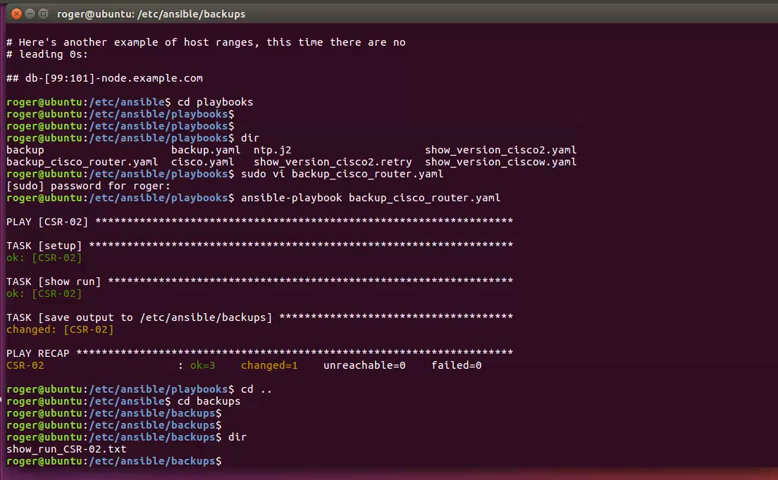
{"action": "type", "text": "cat"}
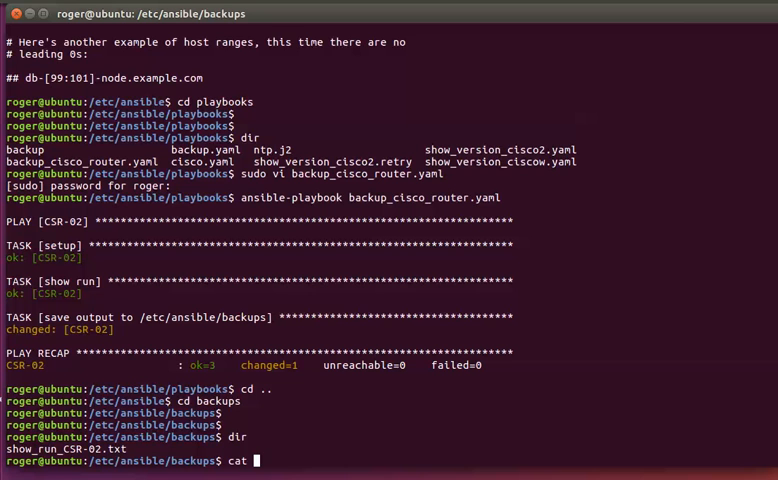
{"action": "type", "text": "show_run"}
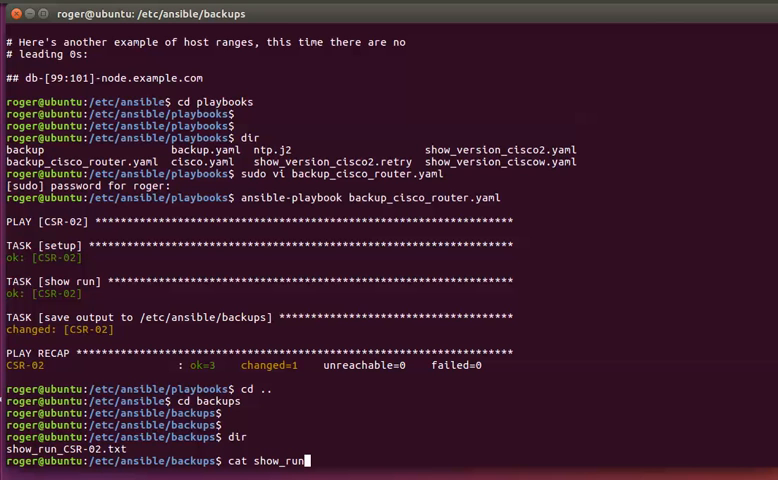
{"action": "type", "text": "CSR"}
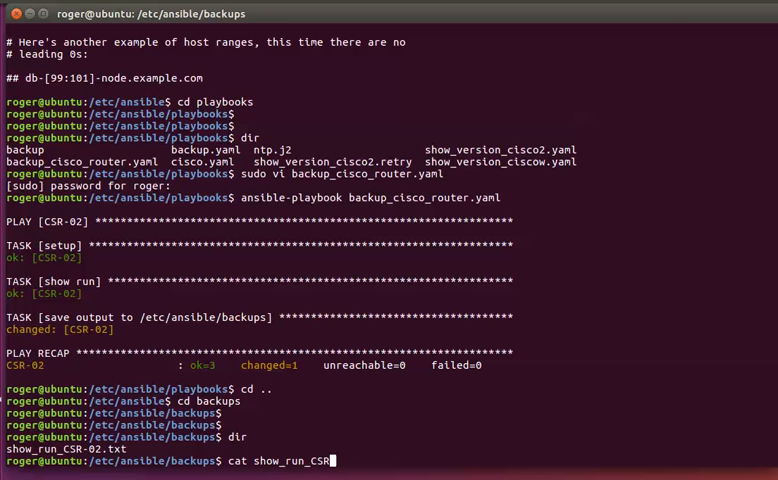
{"action": "type", "text": "-02.txt"}
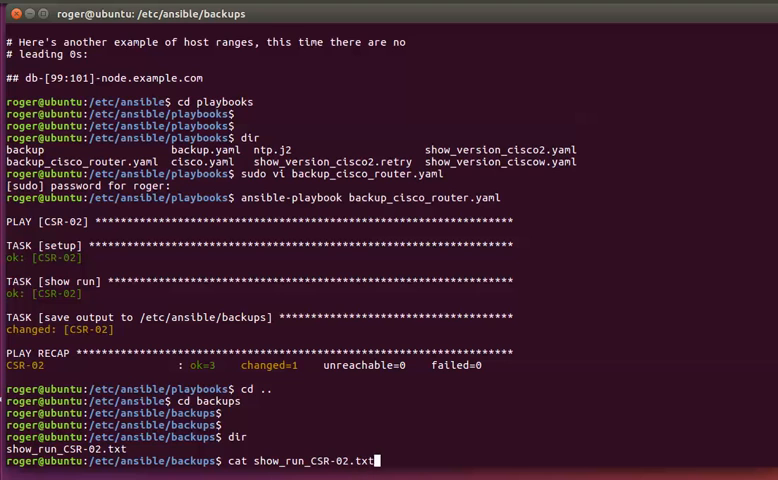
{"action": "key", "text": "Return"}
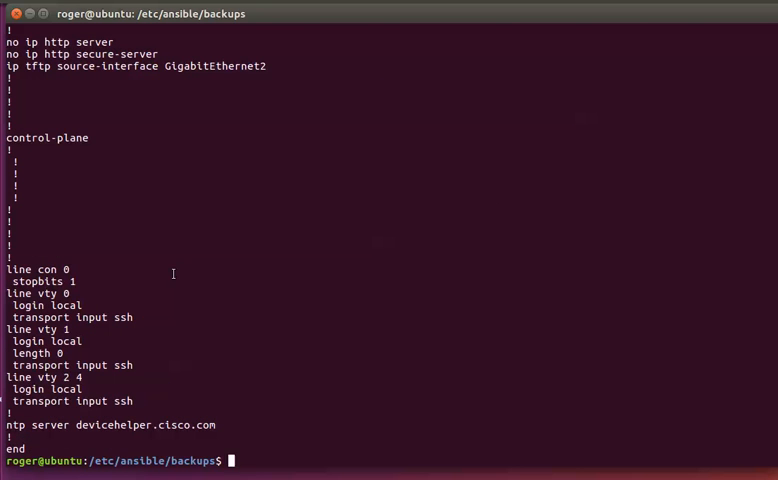
{"action": "scroll", "scroll_direction": "up", "scroll_amount": 3}
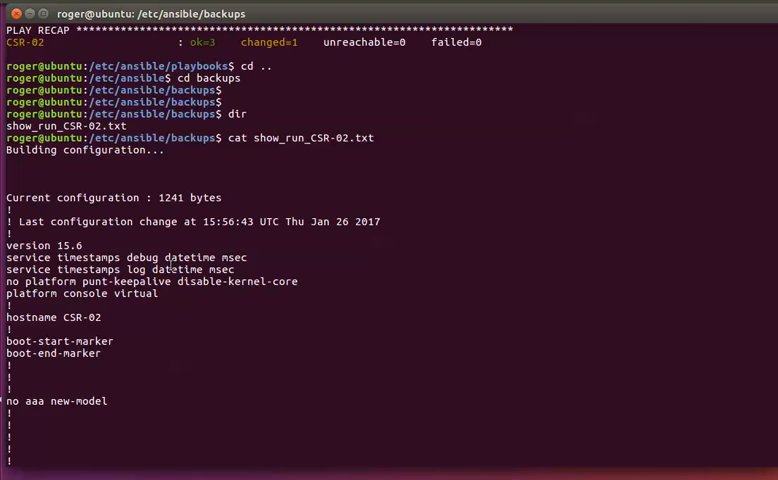
{"action": "scroll", "scroll_direction": "down", "scroll_amount": 3}
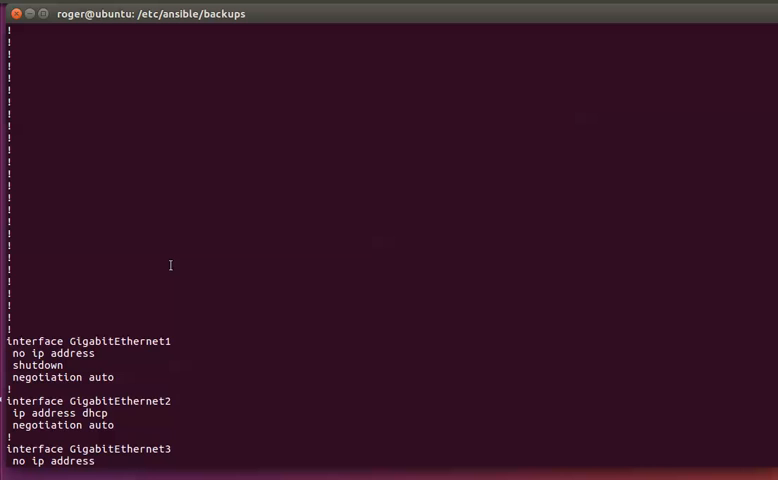
{"action": "scroll", "scroll_direction": "down", "scroll_amount": 3}
{"action": "type", "text": "cd .."}
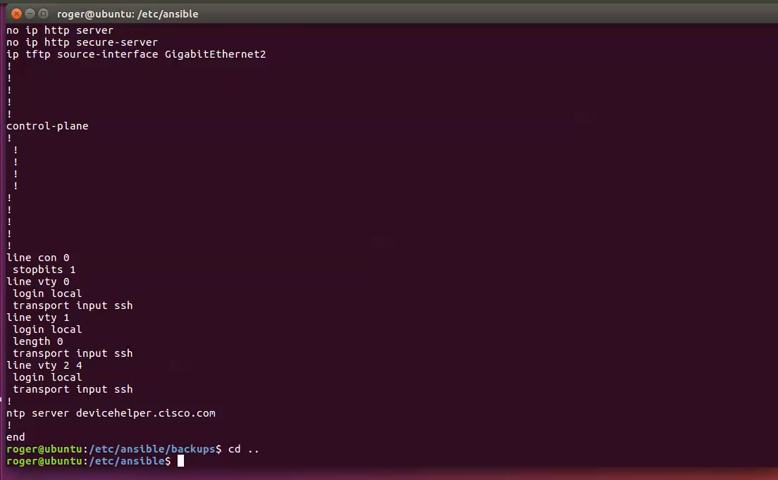
Step: From the playbooks folder rerun backup_cisco_router.yaml, highlighting changed=0 for CSR-02 in the recap
{"action": "type", "text": "cd playb"}
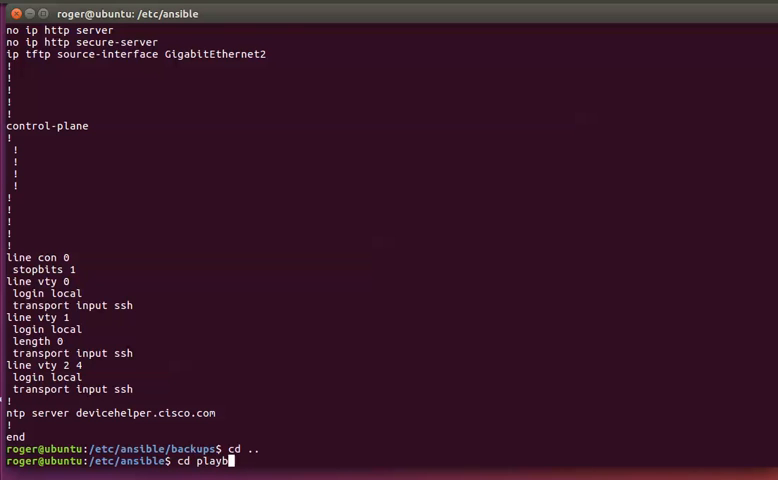
{"action": "key", "text": "Return"}
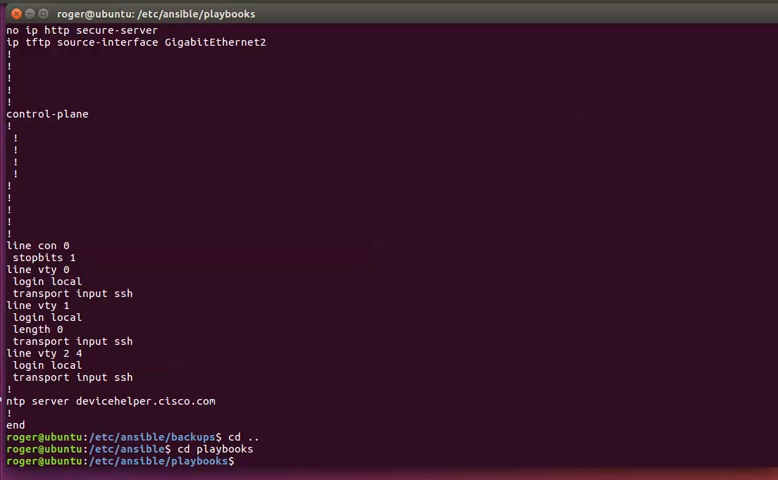
{"action": "type", "text": "cd backups"}
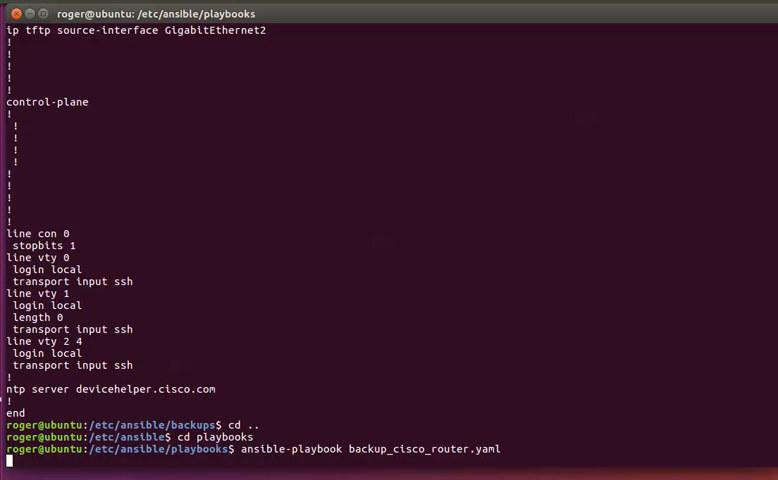
{"action": "key", "text": "Return"}
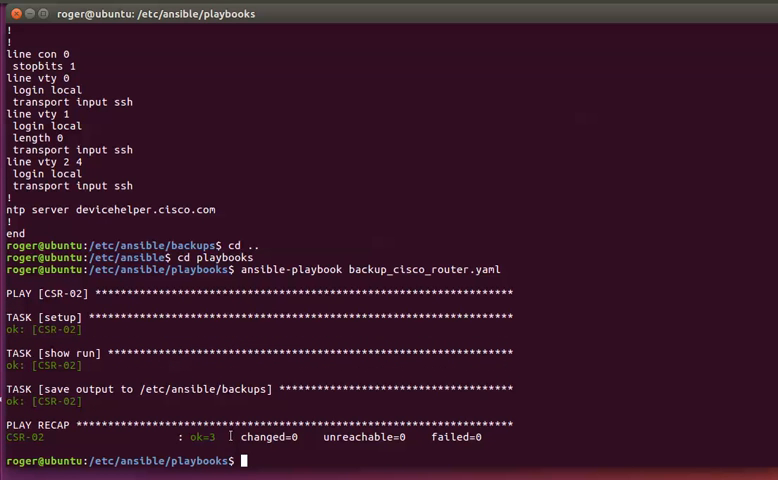
{"action": "double_click", "coordinate": [270, 436]}
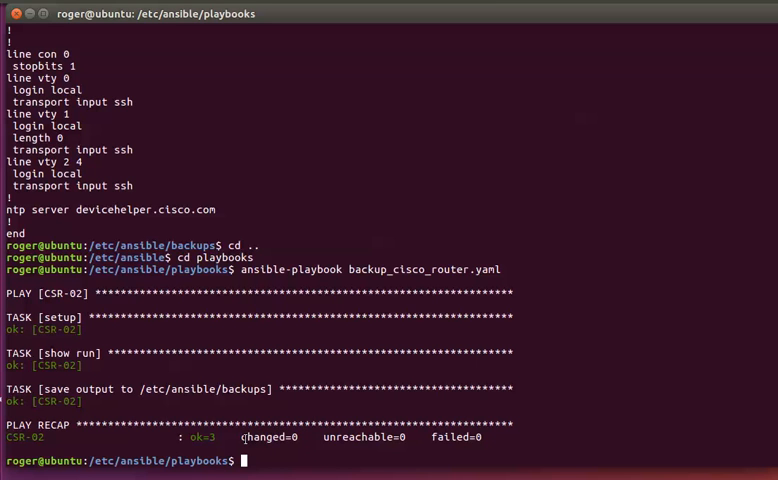
{"action": "double_click", "coordinate": [272, 436]}
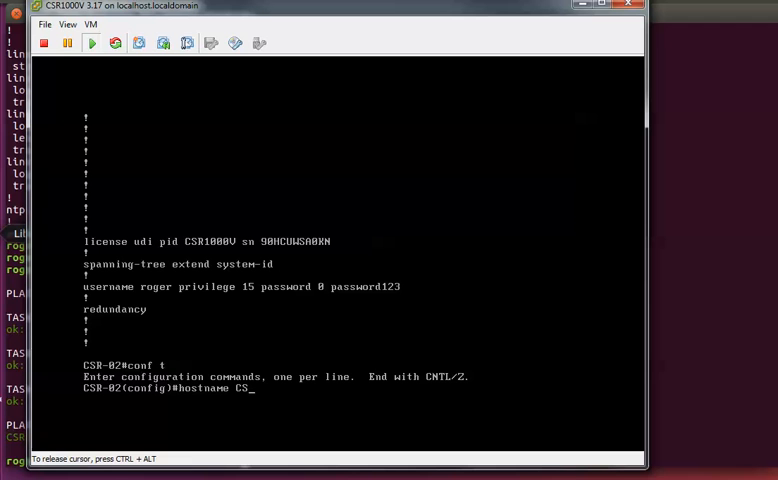
Step: Set the router hostname to CSRR-02 in global configuration mode
{"action": "type", "text": "RR-"}
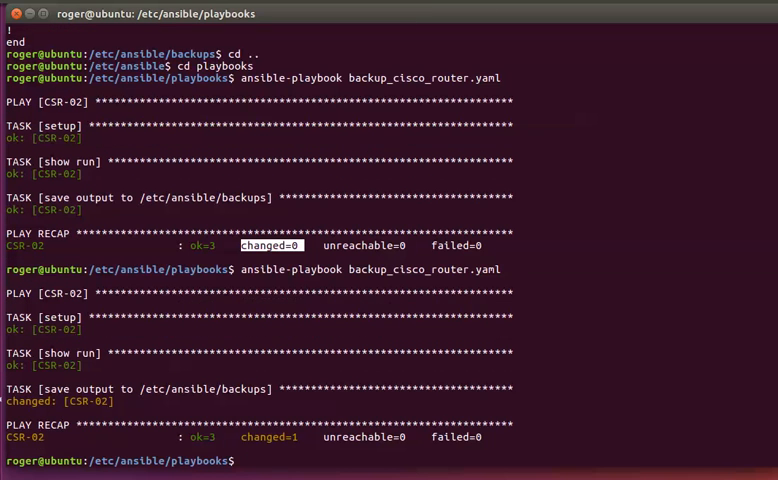
Step: After the changed=1 rerun, move back up to the /etc/ansible folder
{"action": "type", "text": "cd ."}
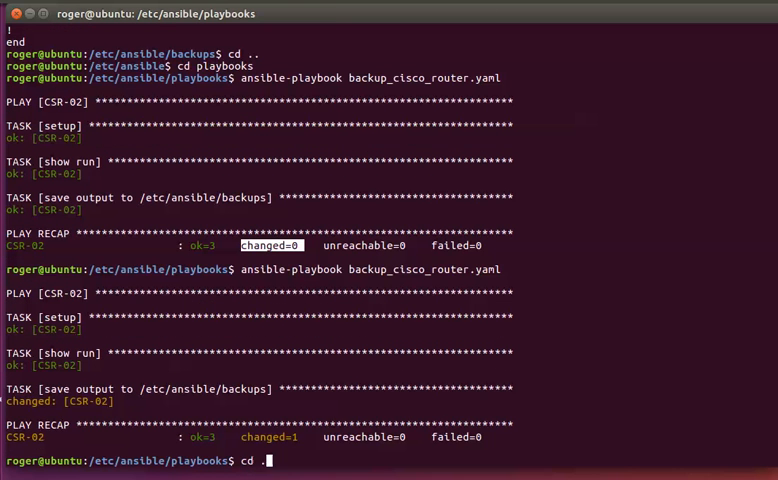
{"action": "key", "text": "Return"}
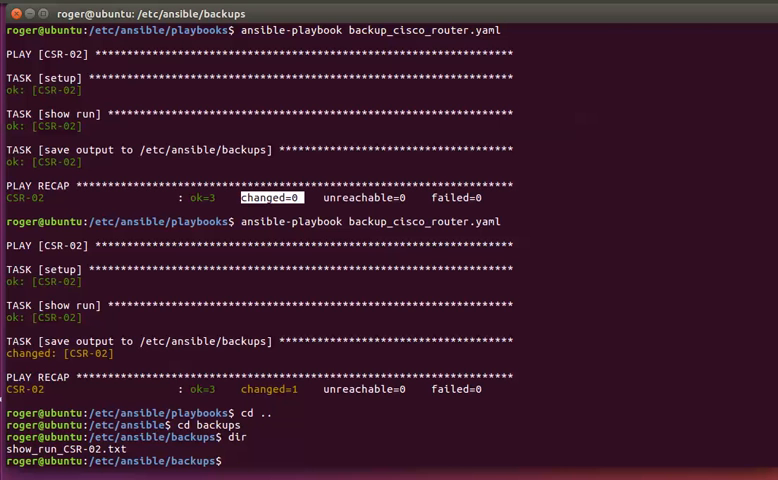
Step: Display show_run_CSR-02.txt with cat and scroll through it to check the recorded hostname
{"action": "type", "text": "cat show"}
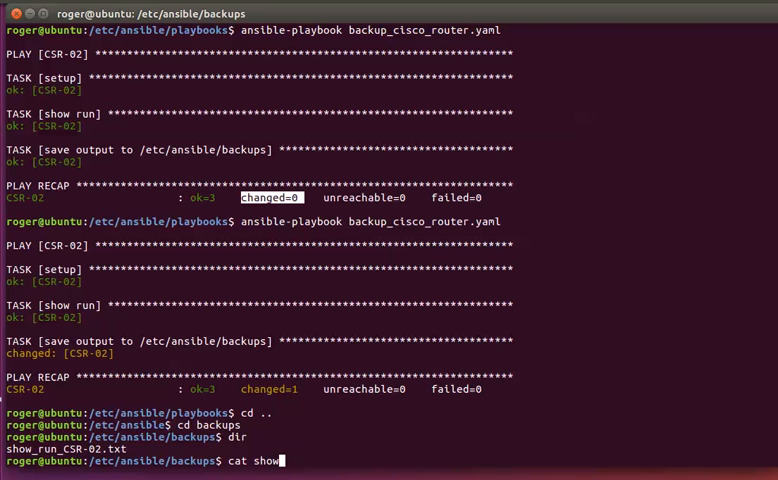
{"action": "type", "text": "_run_CS"}
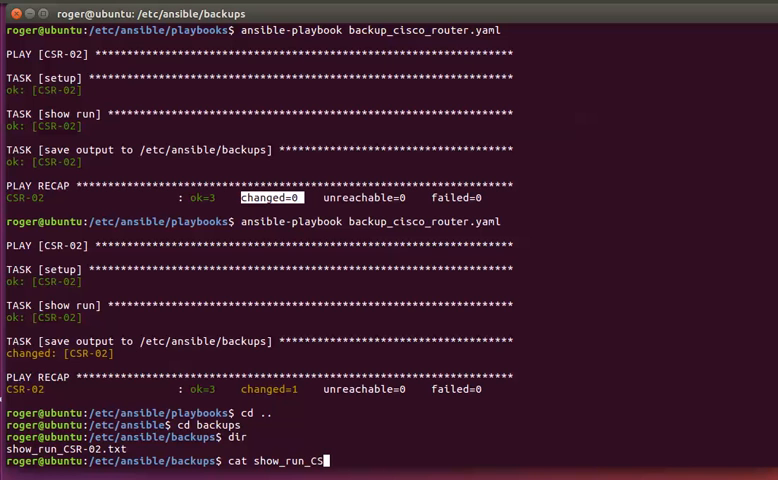
{"action": "type", "text": "R-02.tx"}
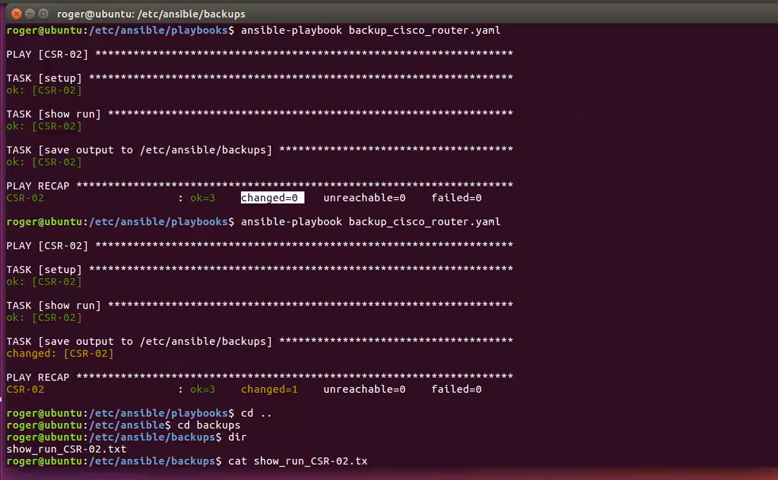
{"action": "key", "text": "Return"}
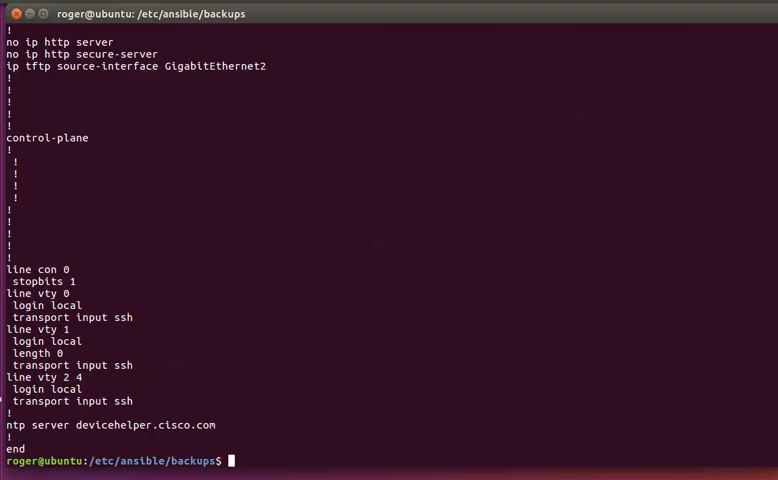
{"action": "scroll", "scroll_direction": "up", "scroll_amount": 3}
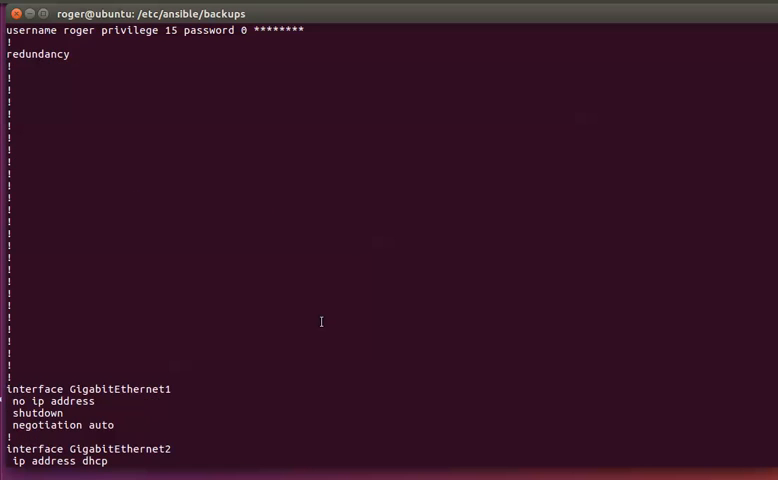
{"action": "scroll", "scroll_direction": "up", "scroll_amount": 3}
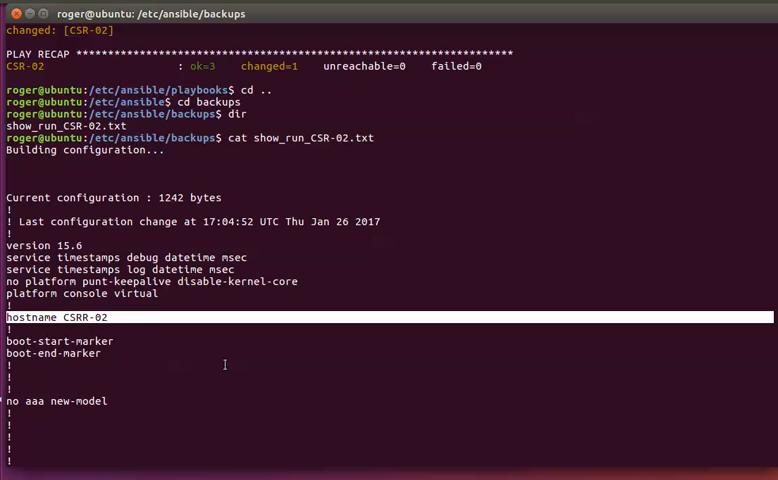
{"action": "left_click", "coordinate": [228, 366]}
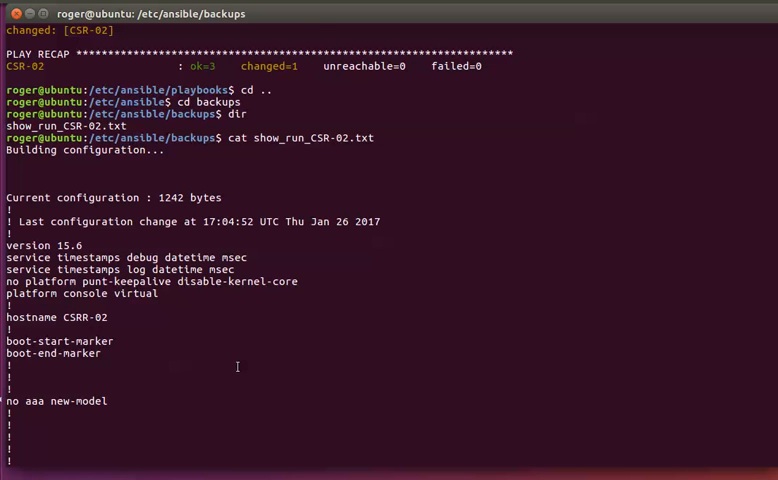
{"action": "scroll", "scroll_direction": "down", "scroll_amount": 3}
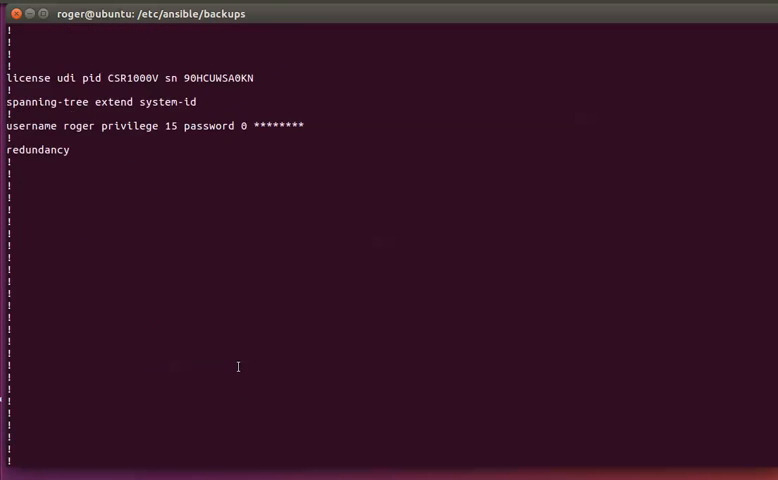